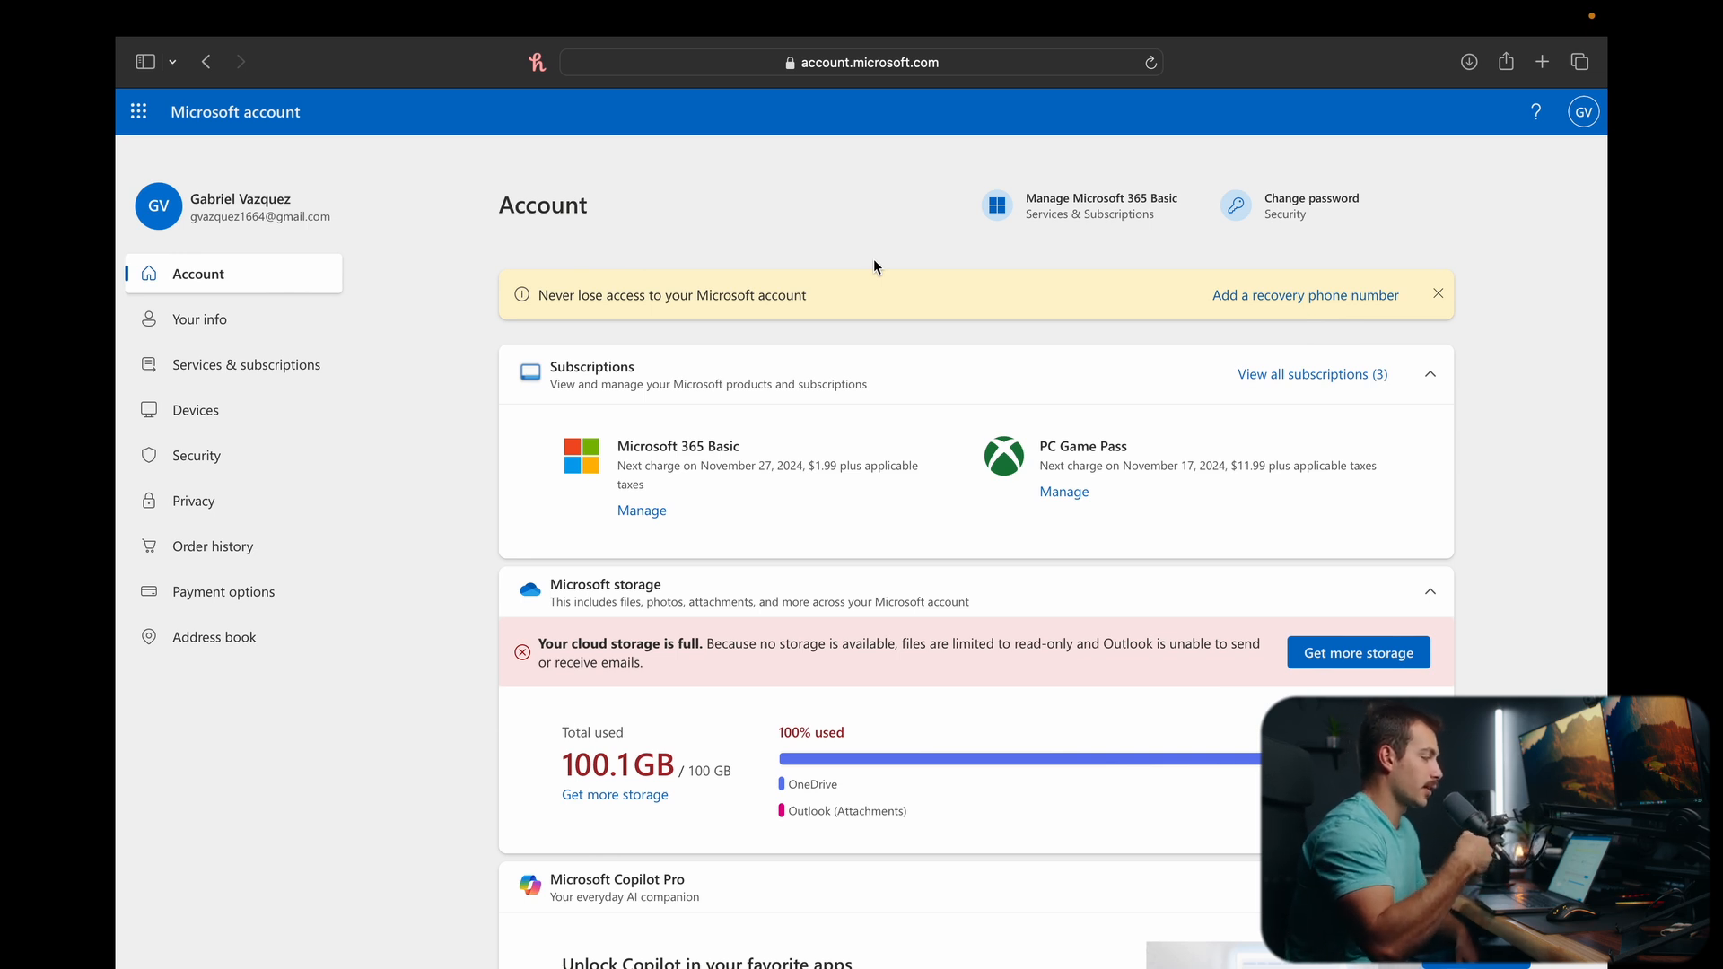
pyautogui.moveTo(971, 86)
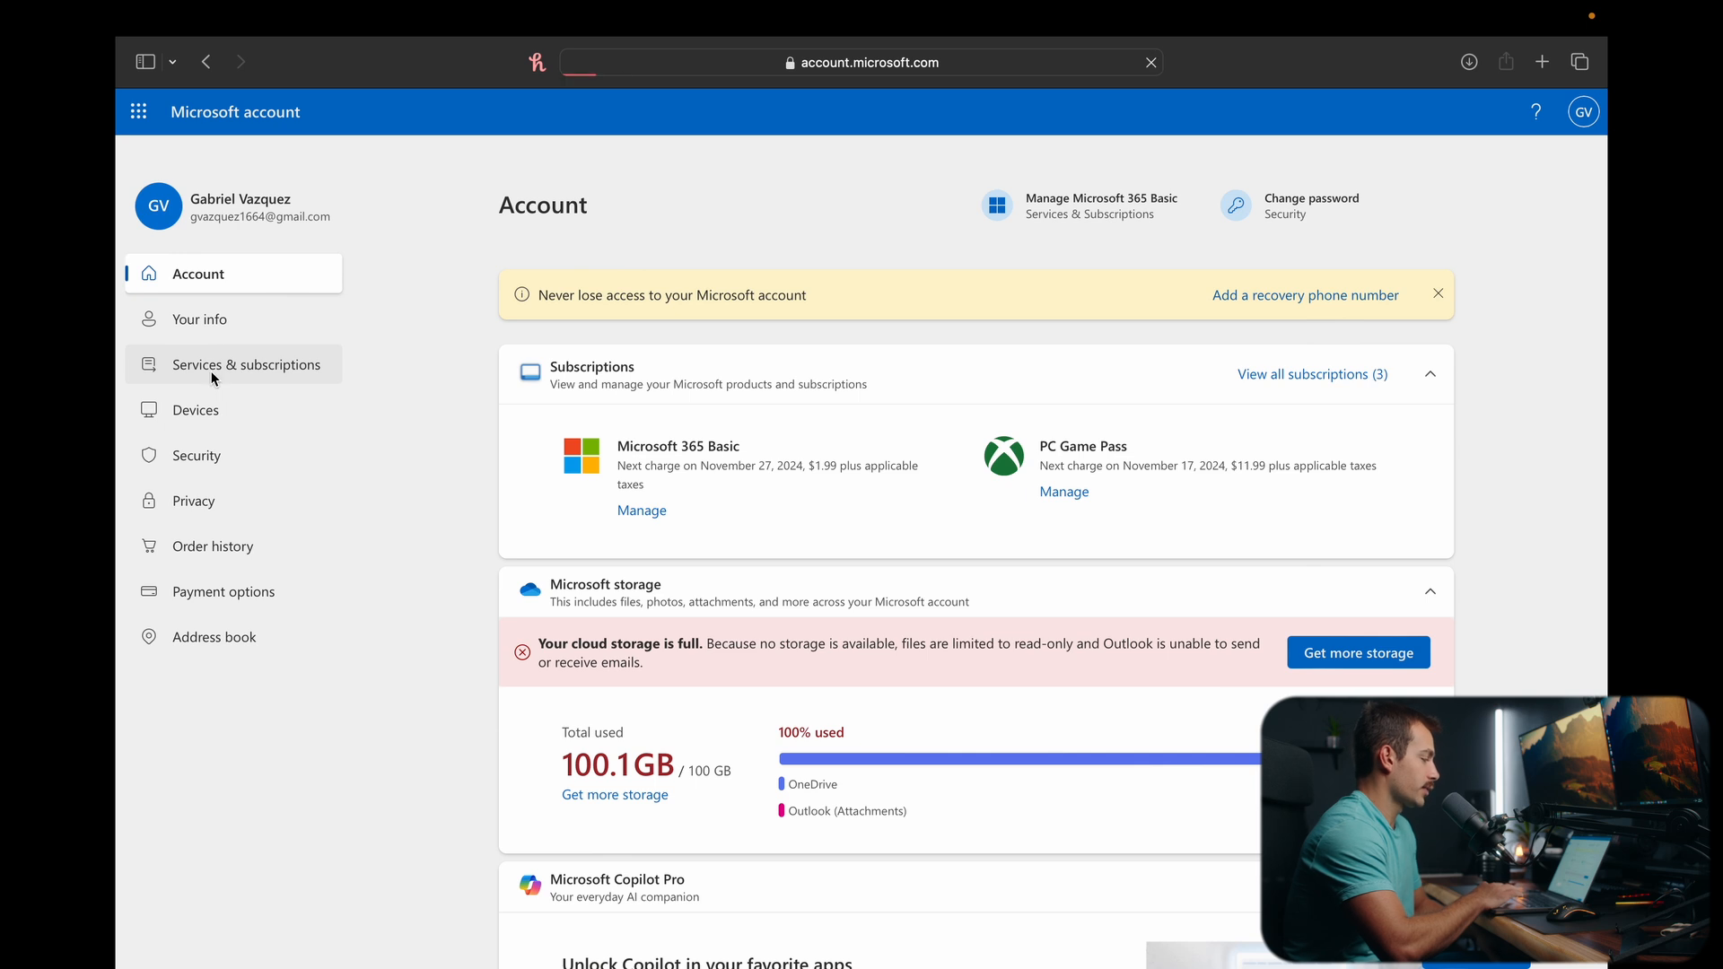
# - Go to Services & subscriptions and scroll to the purchased Office Home & Business 2024 product
pyautogui.click(250, 365)
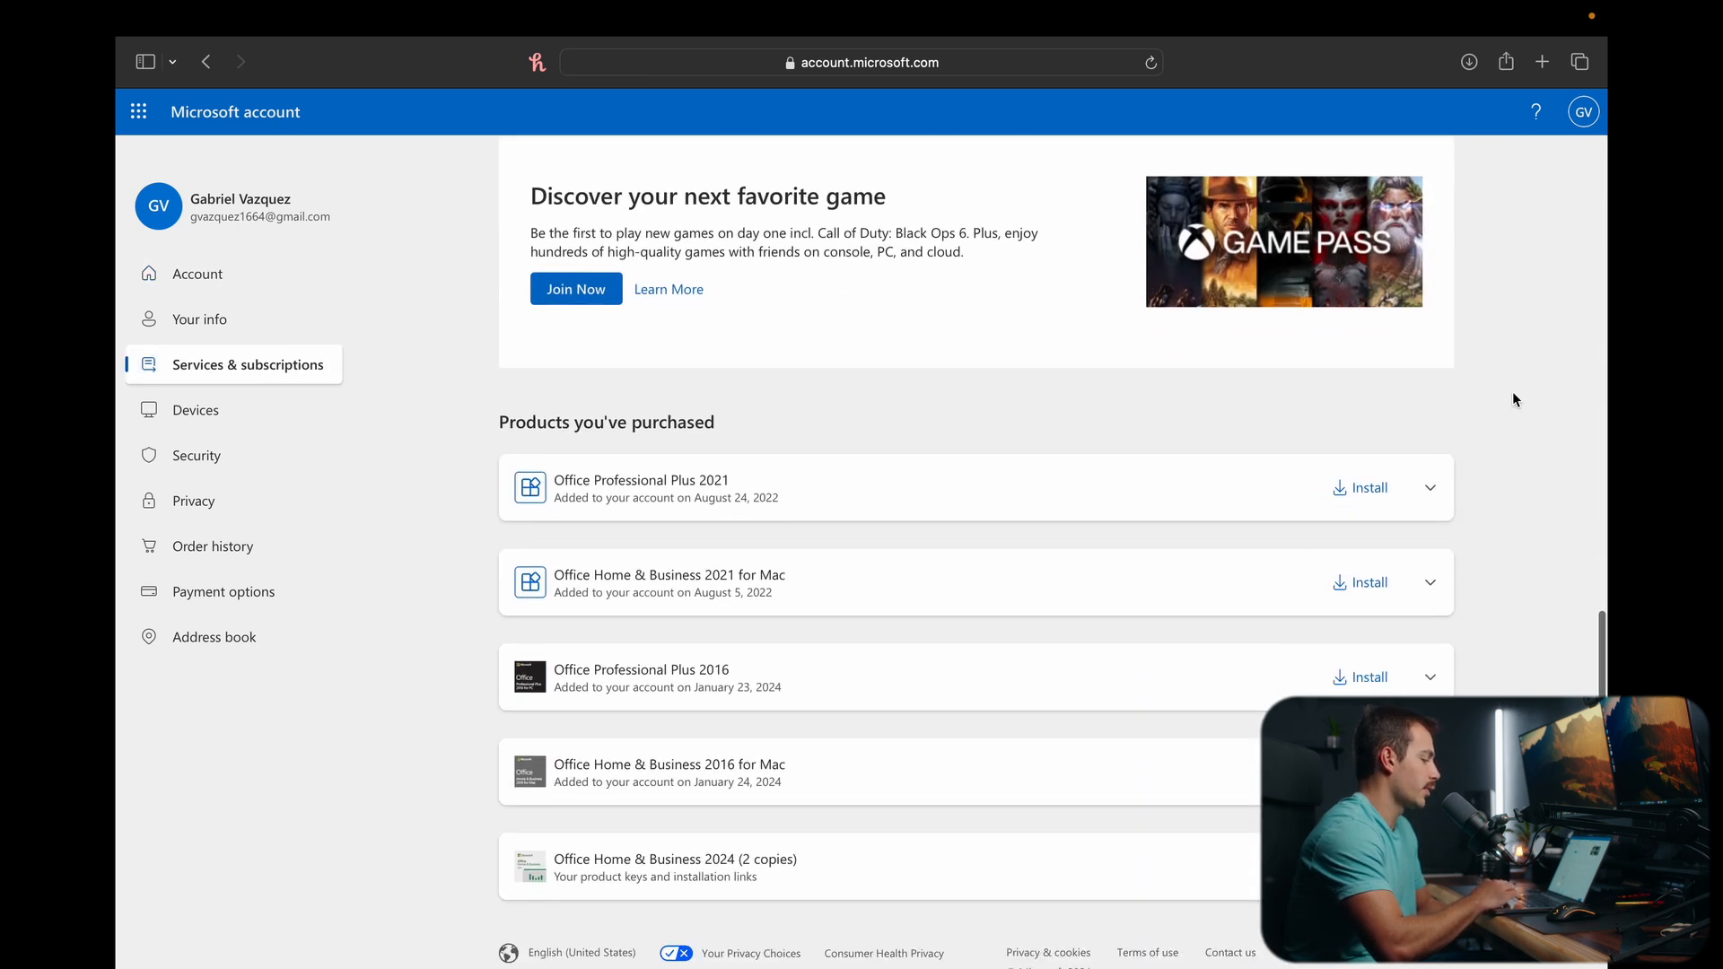
pyautogui.scroll(-3)
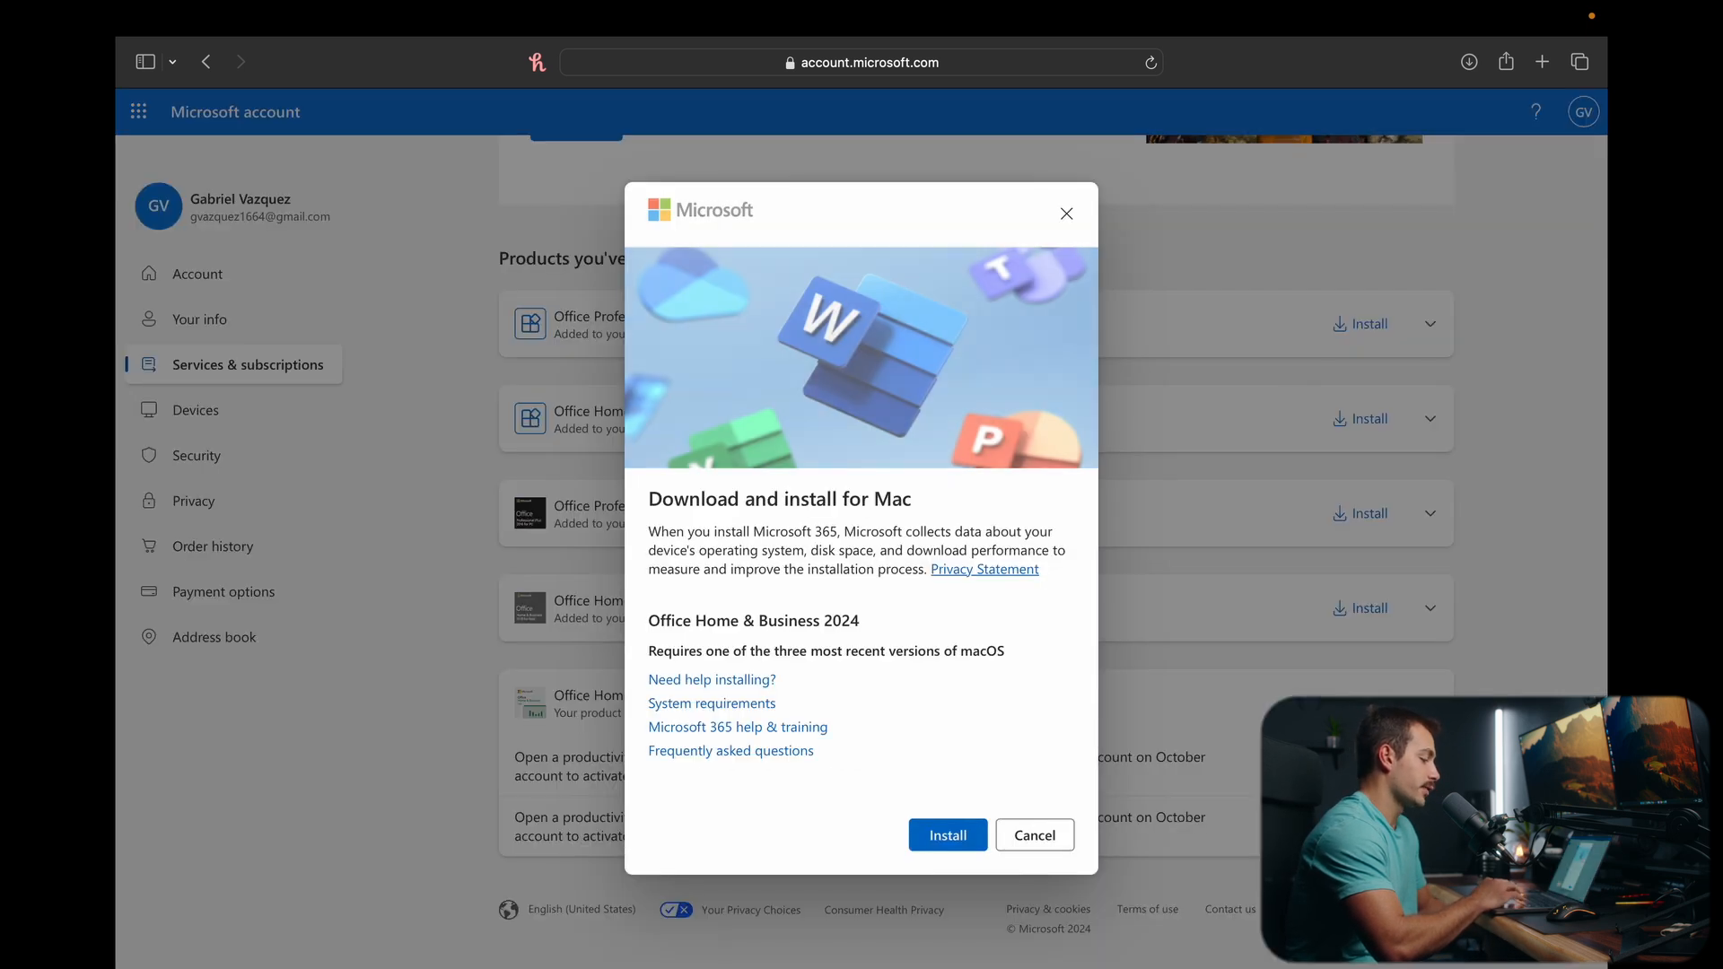
# - Download the Office Home & Business 2024 Mac installer package and launch it
pyautogui.click(946, 835)
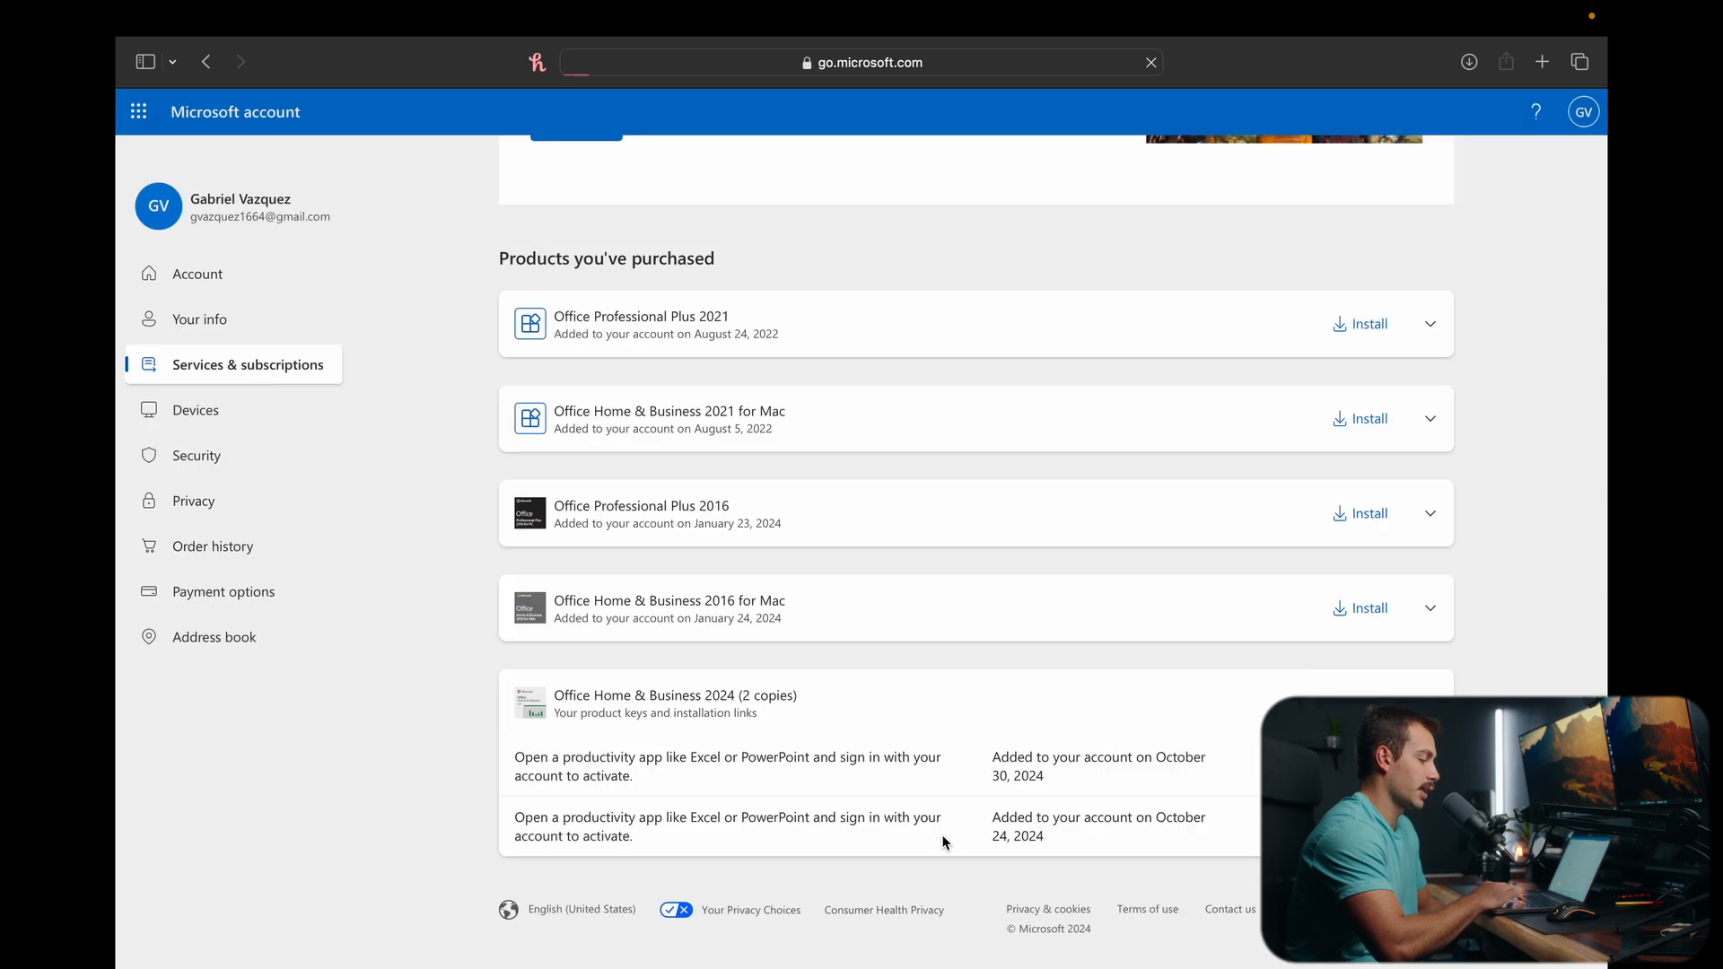
pyautogui.click(1470, 61)
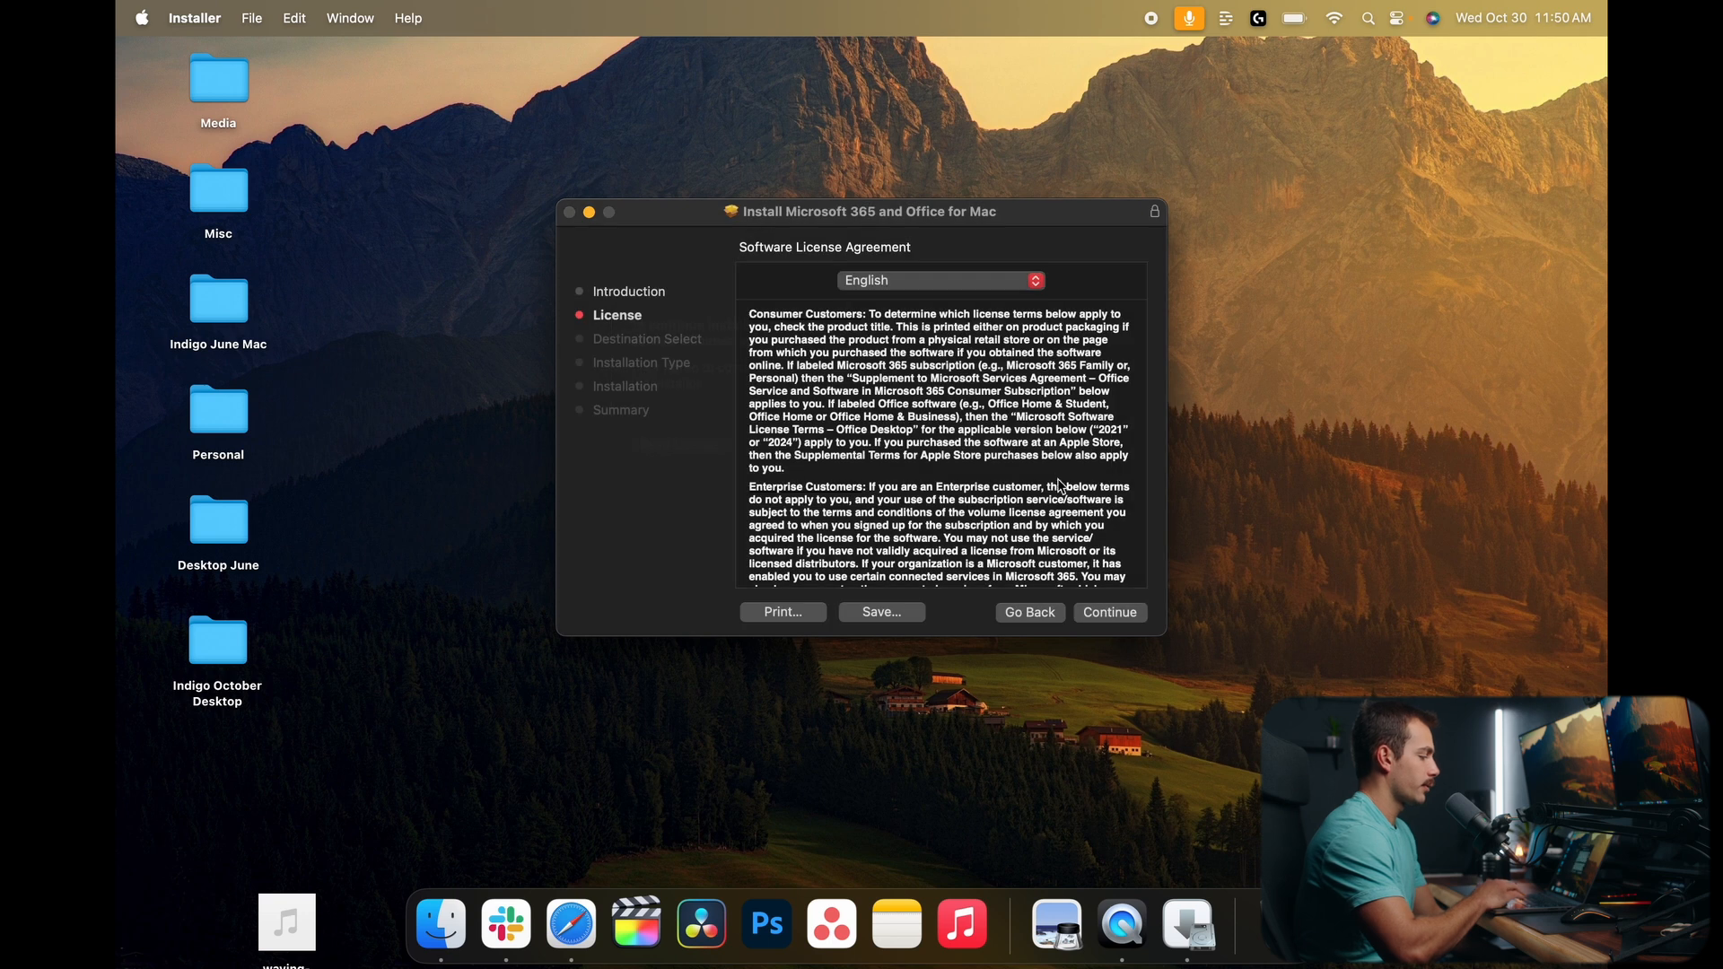
# - Agree to the license, install Microsoft 365 and Office on Macintosh HD, and authorize with the password
pyautogui.click(1108, 612)
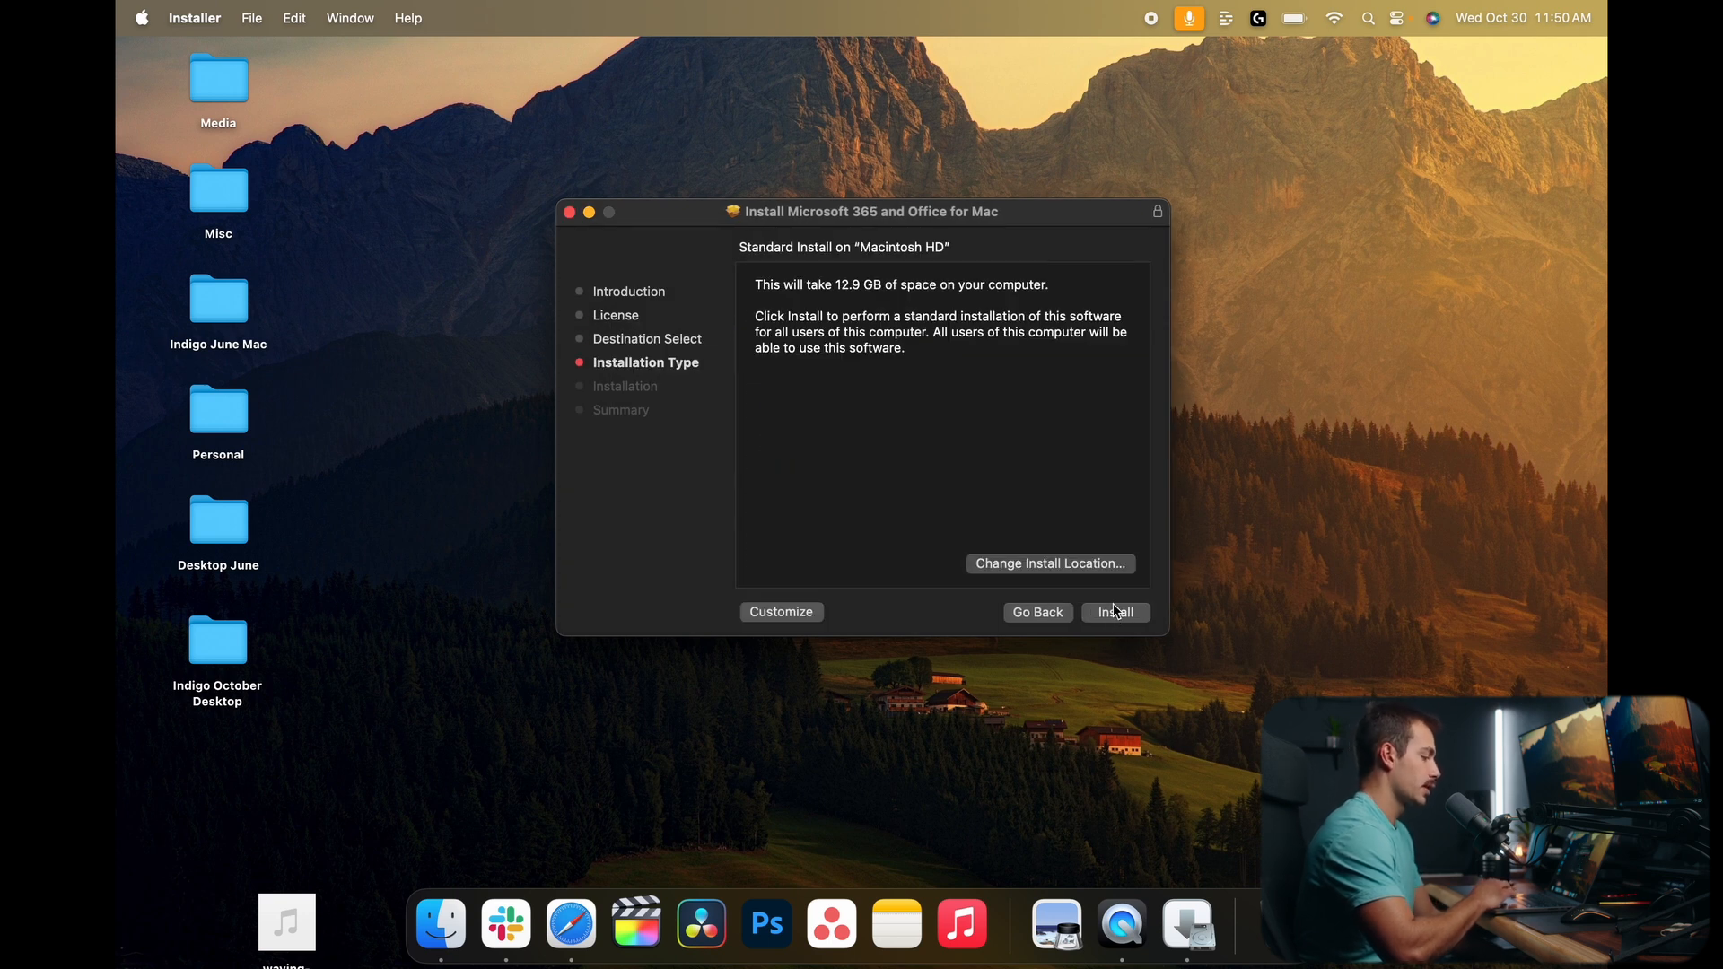
pyautogui.click(1113, 613)
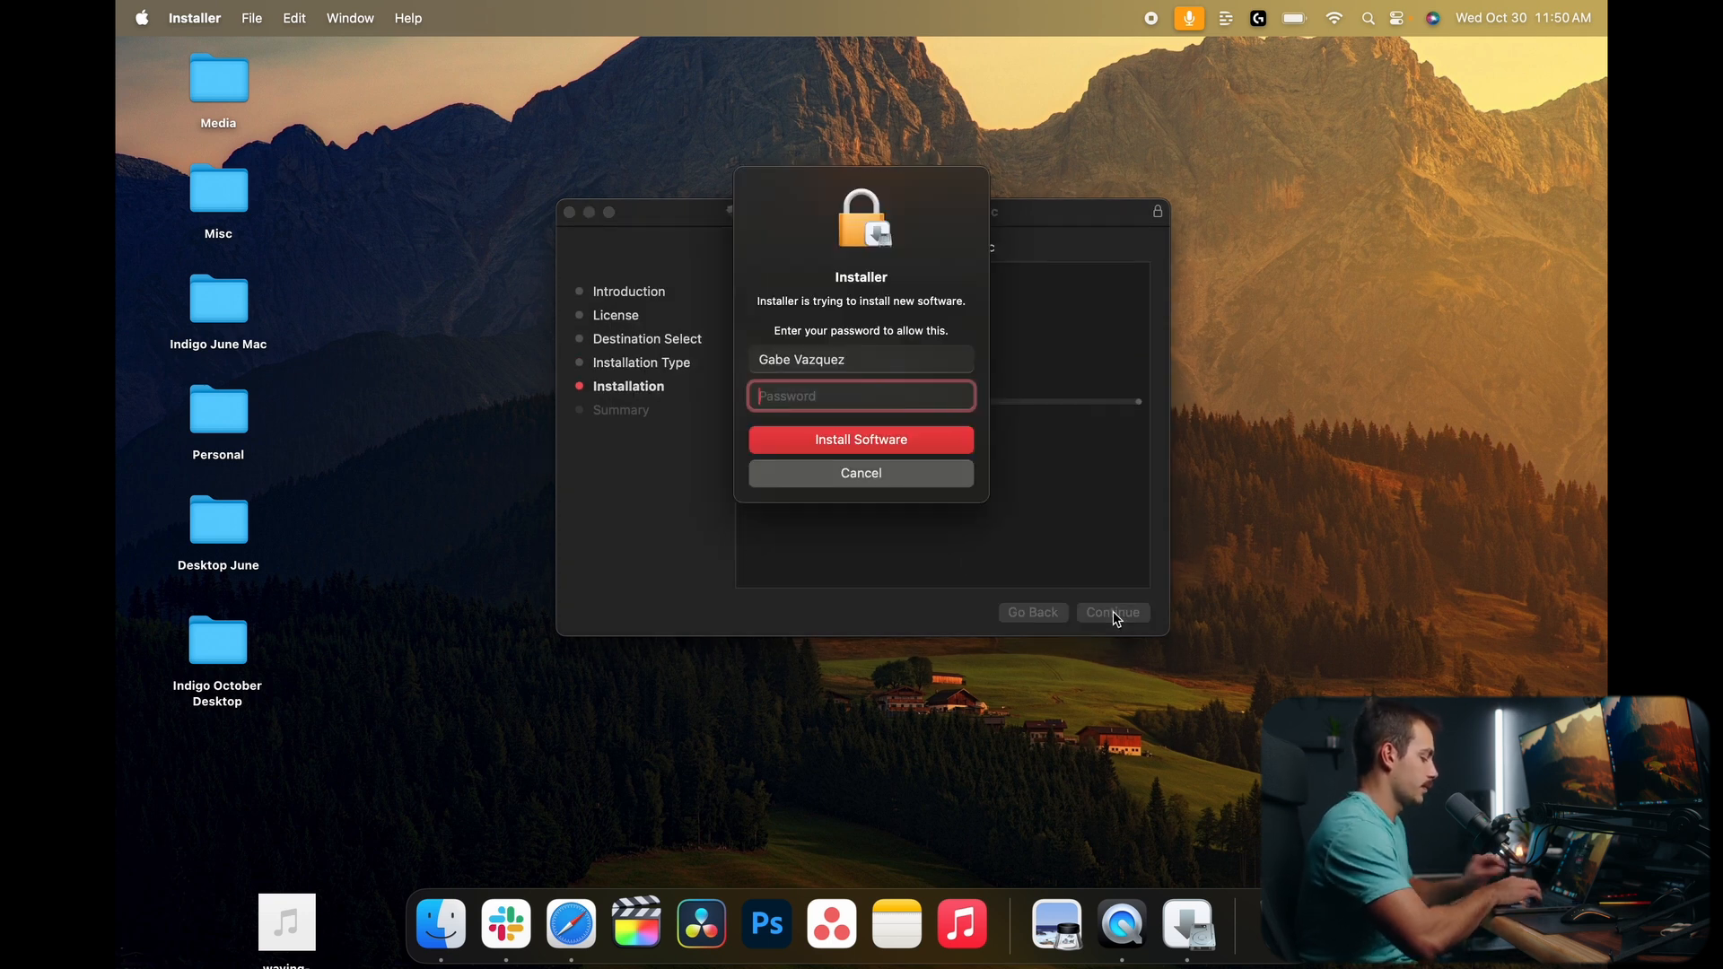
pyautogui.click(860, 440)
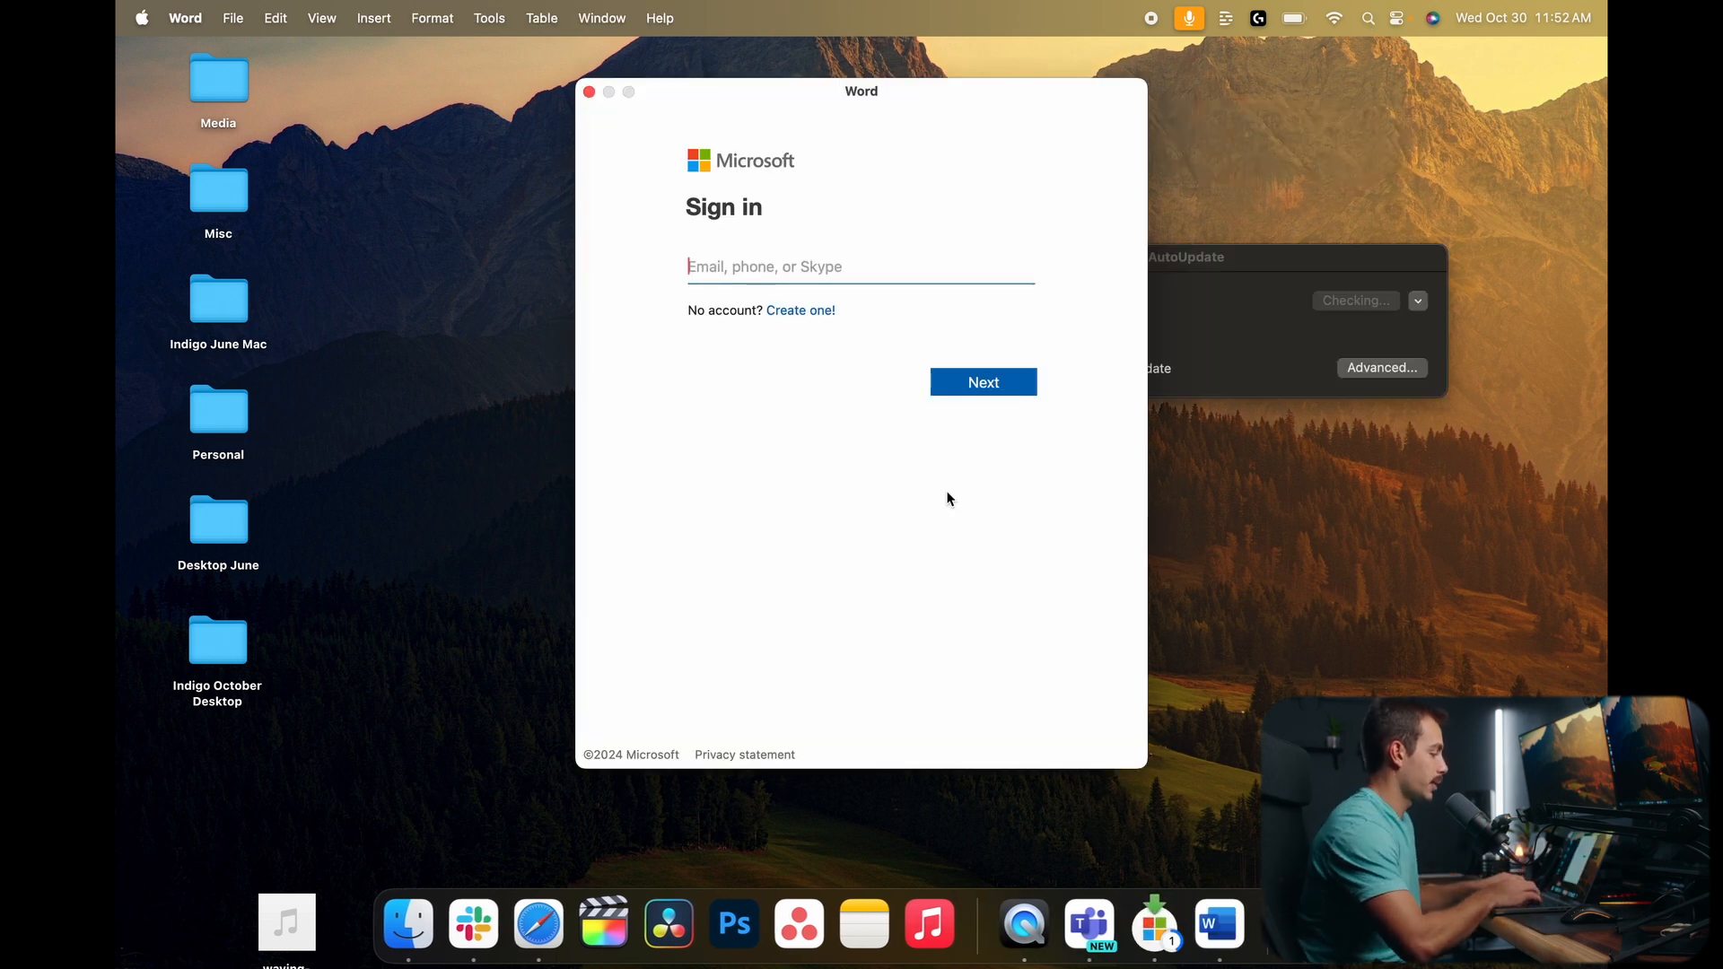
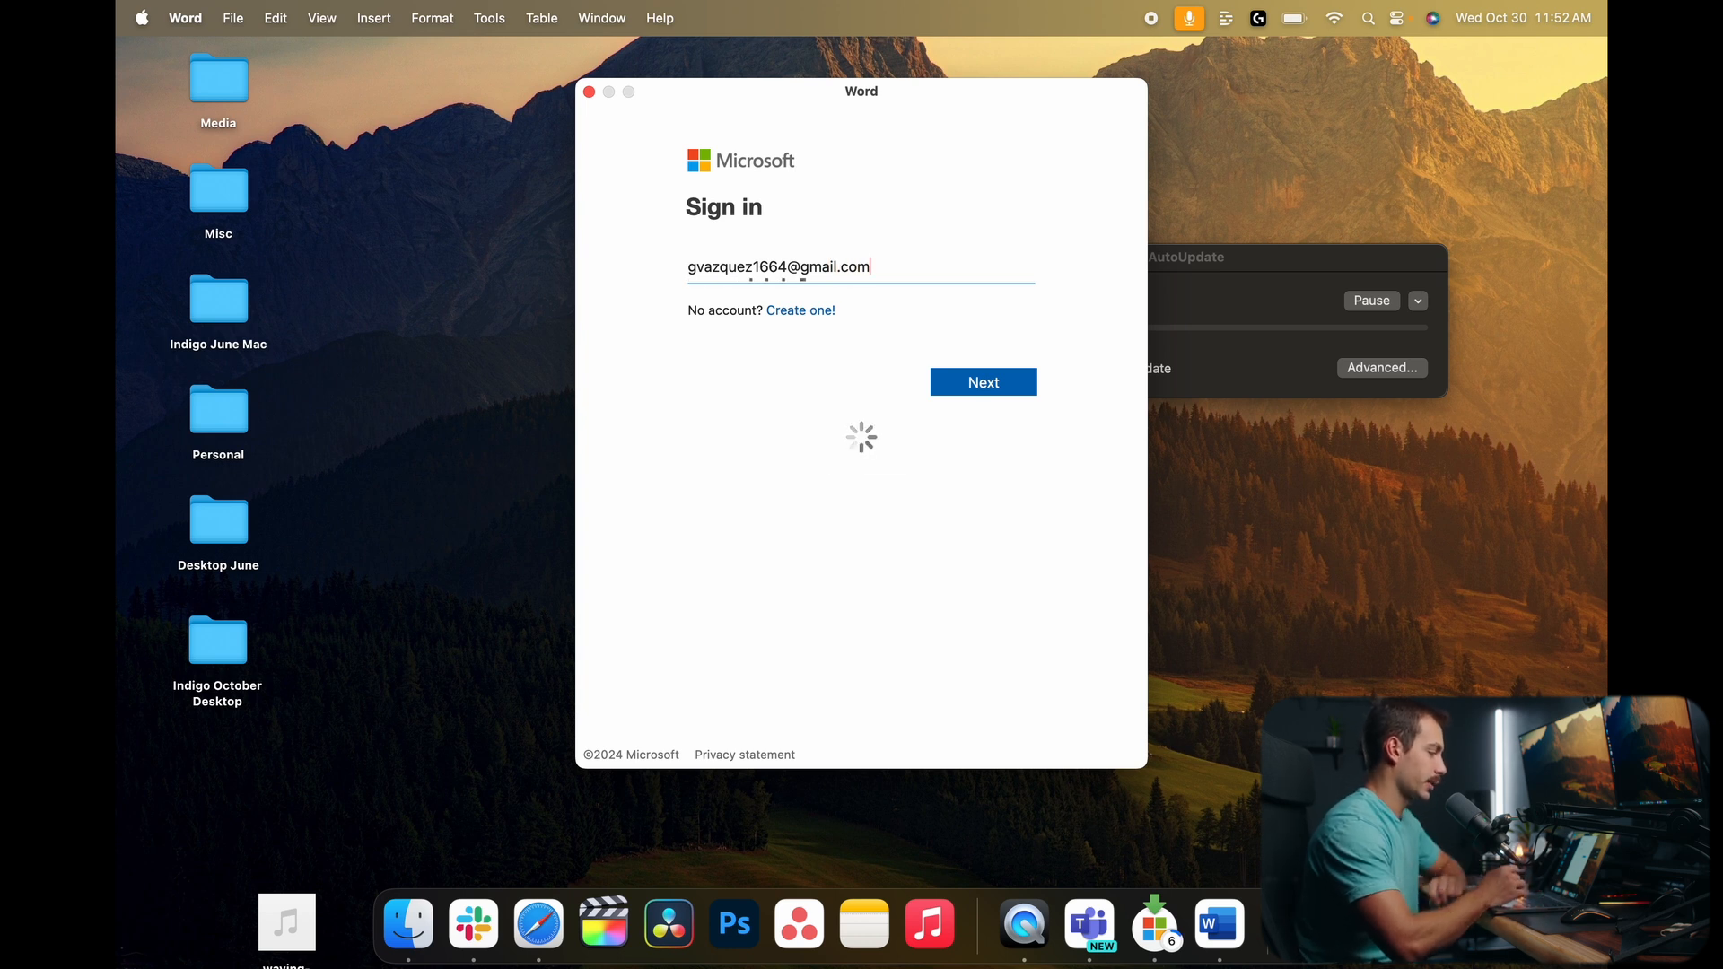
pyautogui.click(982, 381)
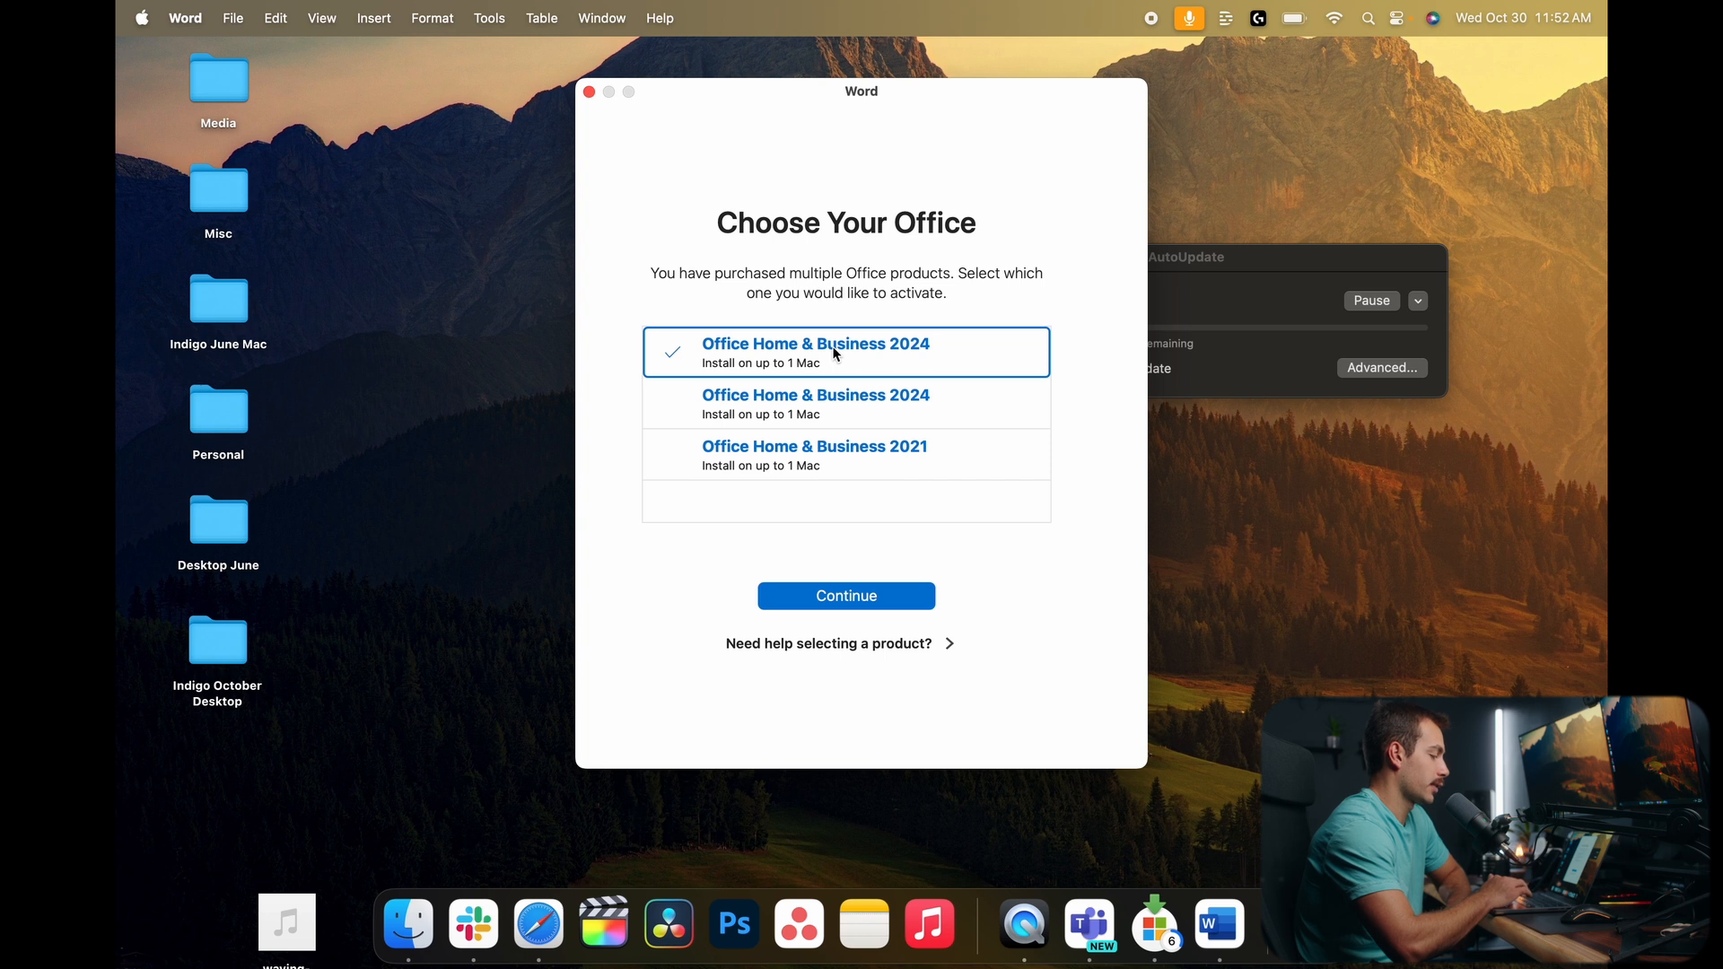
pyautogui.click(846, 596)
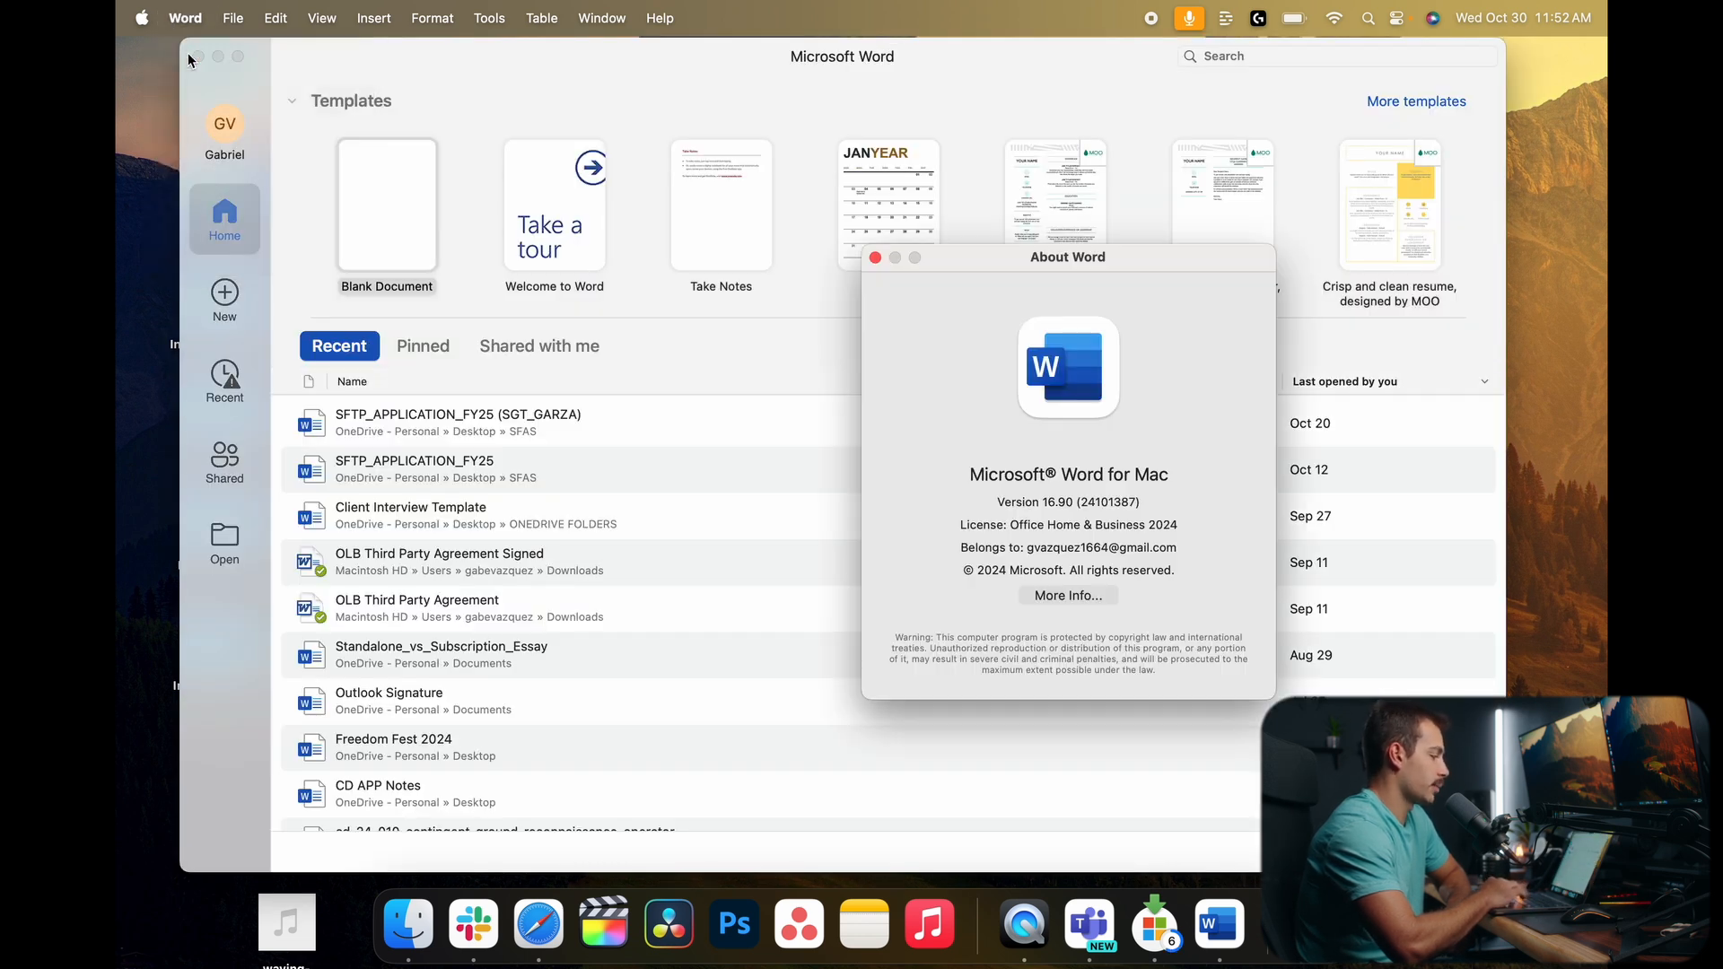
pyautogui.doubleClick(1082, 525)
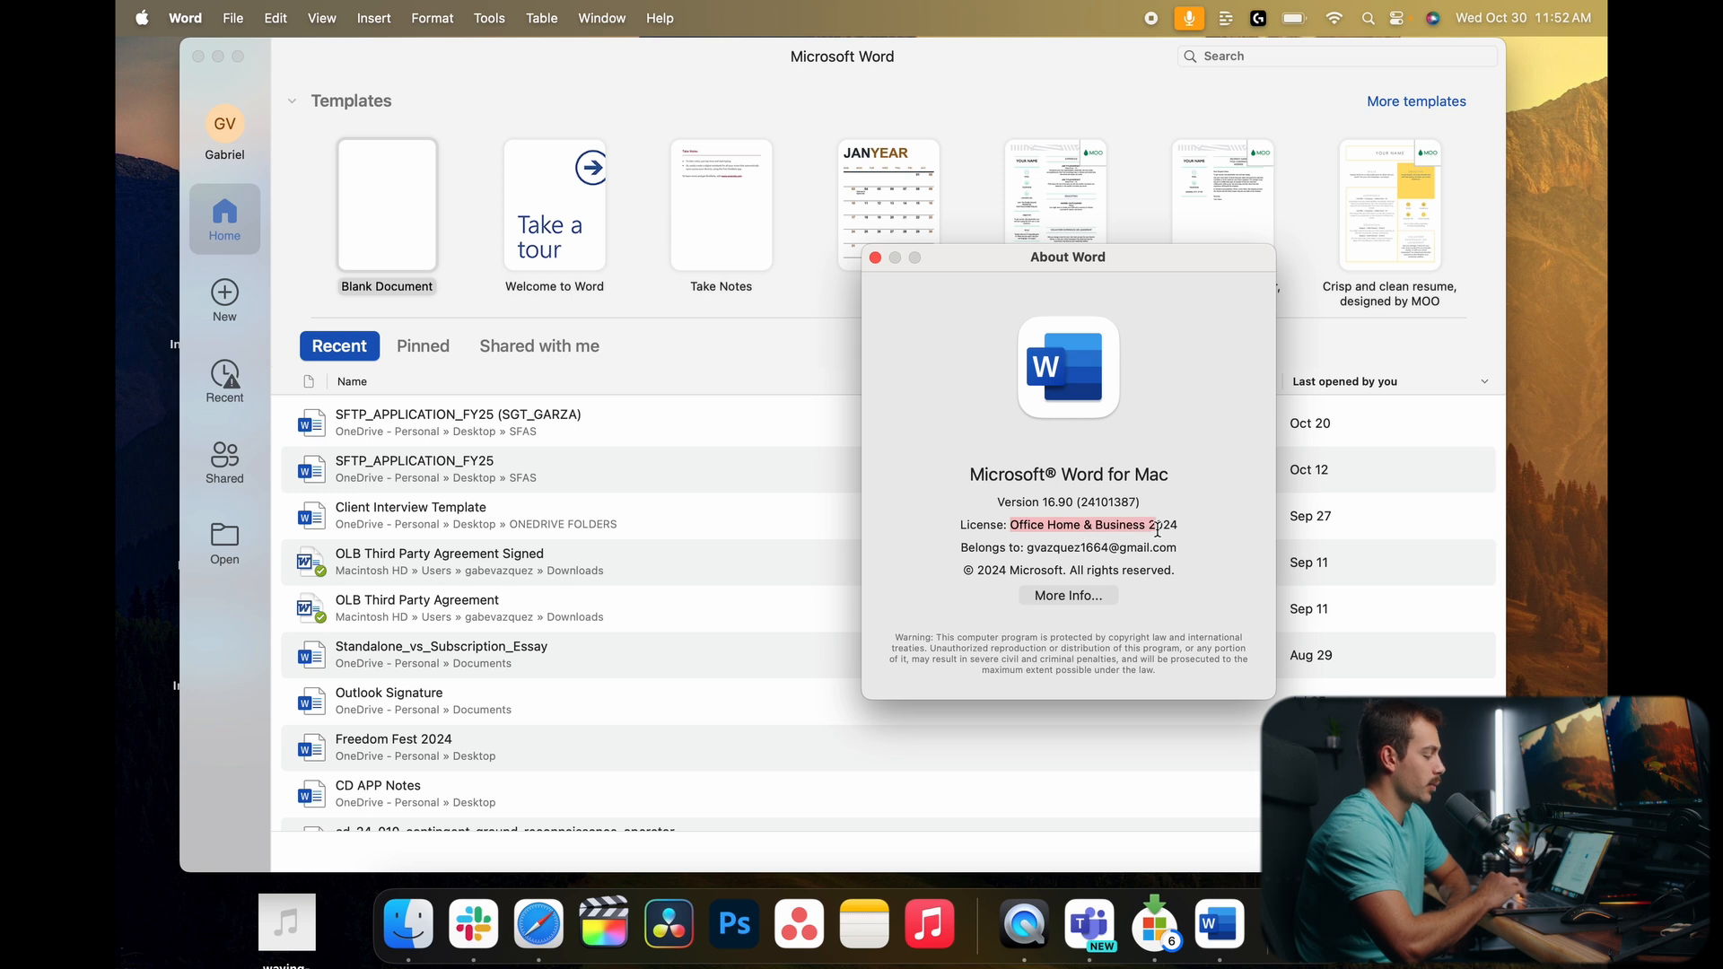